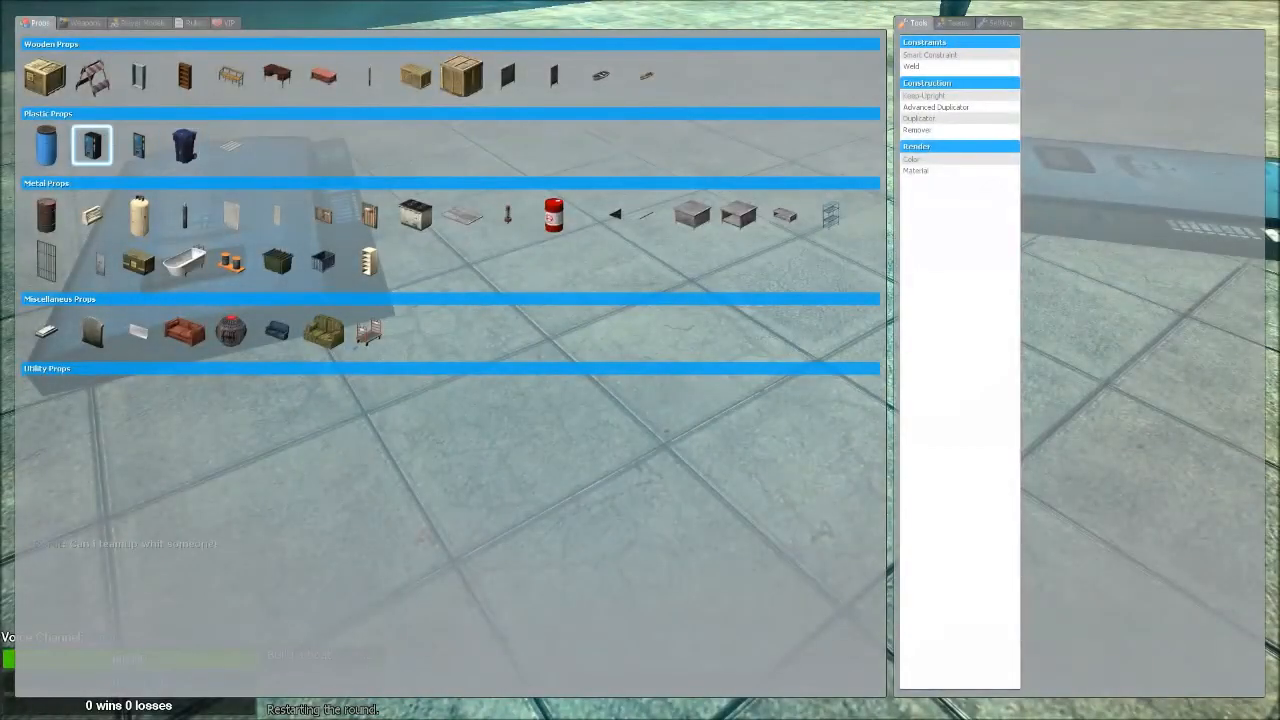
Step: Spawn vending-machine door props from the Props catalogue, then close the spawn menu
click(46, 146)
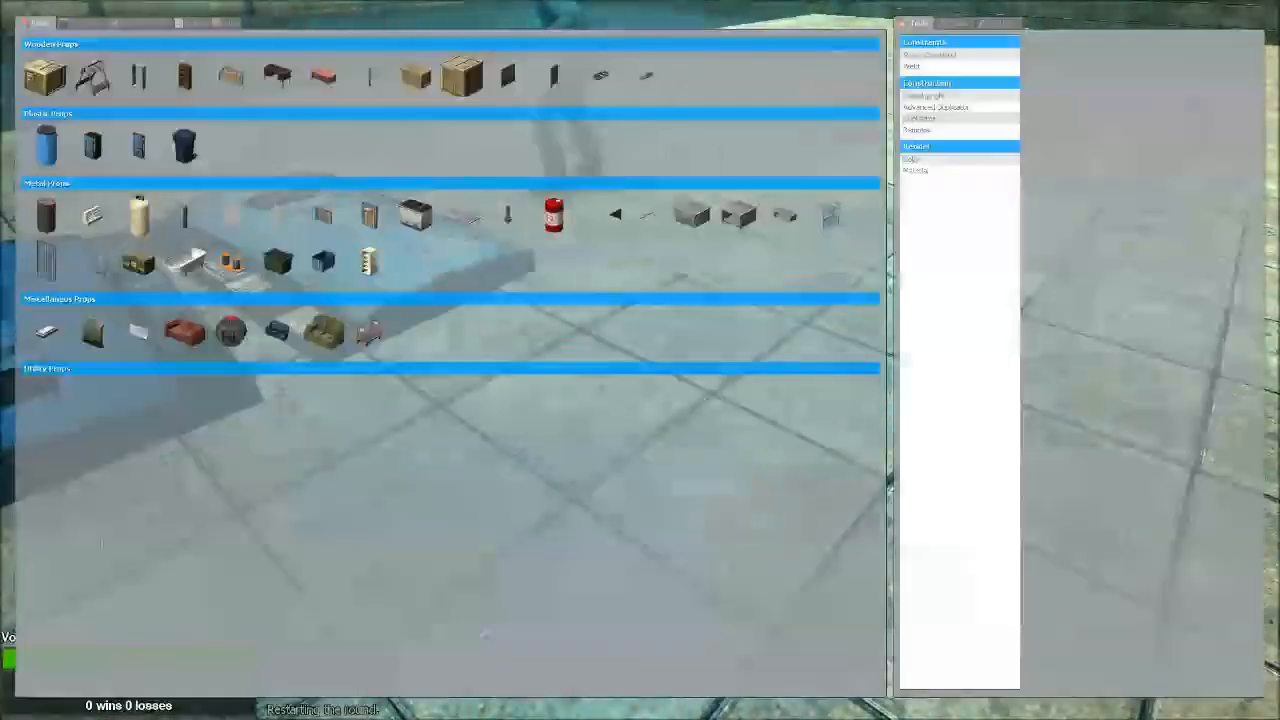
click(46, 76)
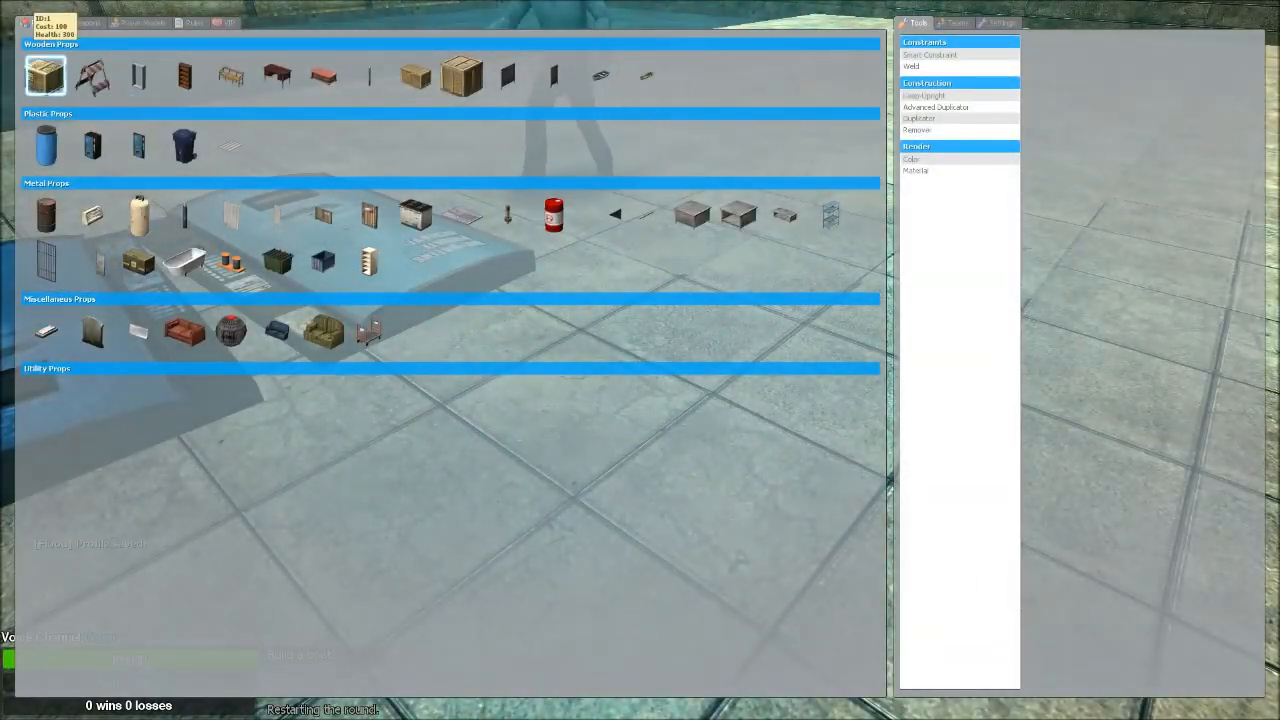
click(46, 146)
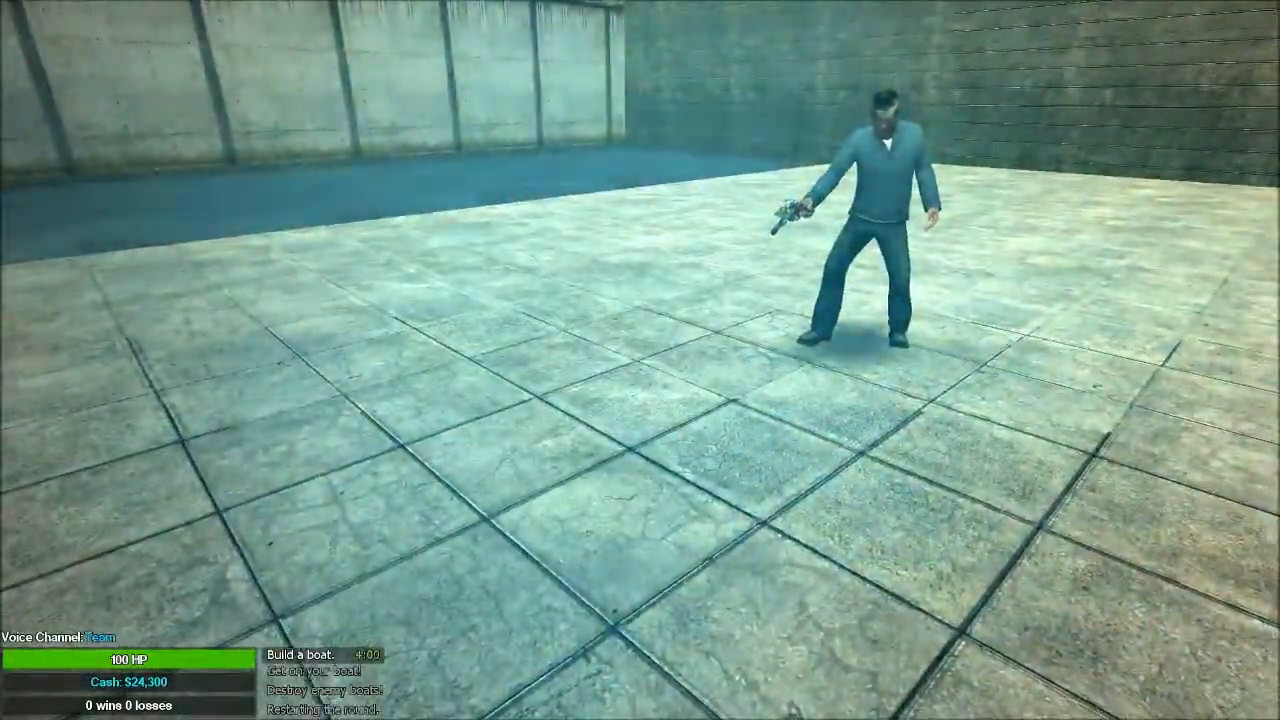
Step: Toggle the spawn menu until the Smart Constraint weld settings show beside the props
key(q)
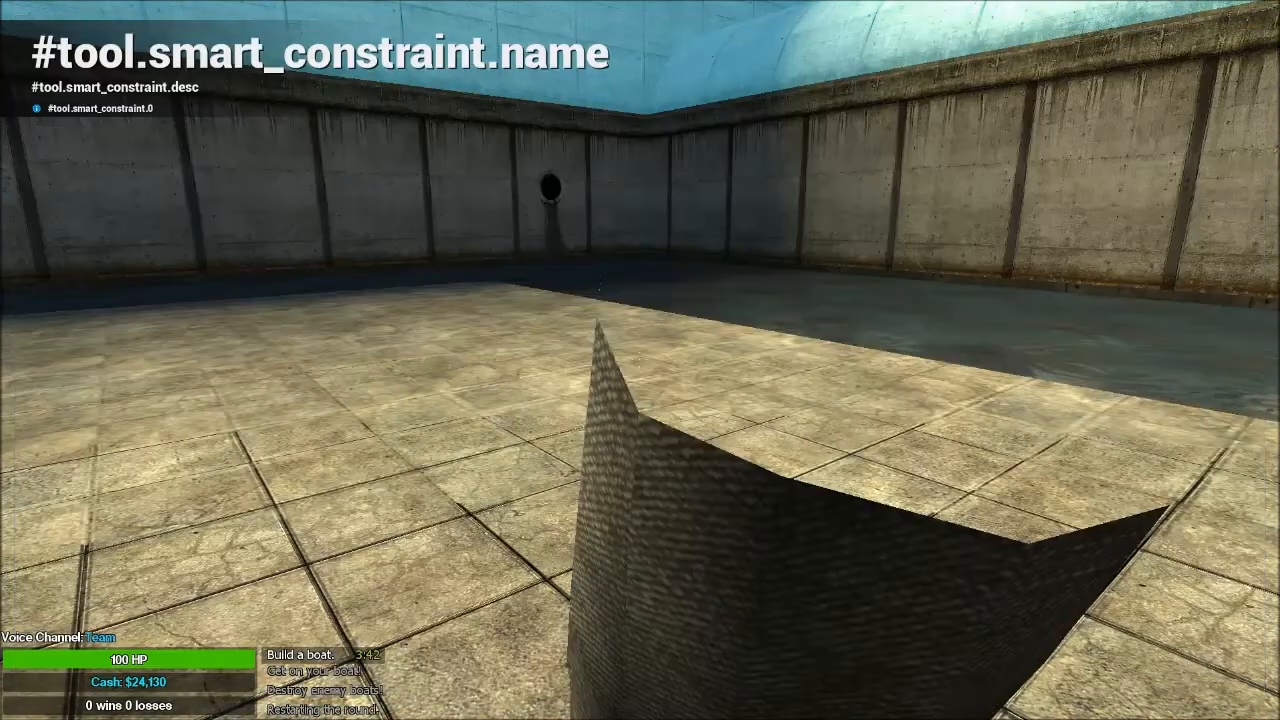
key(q)
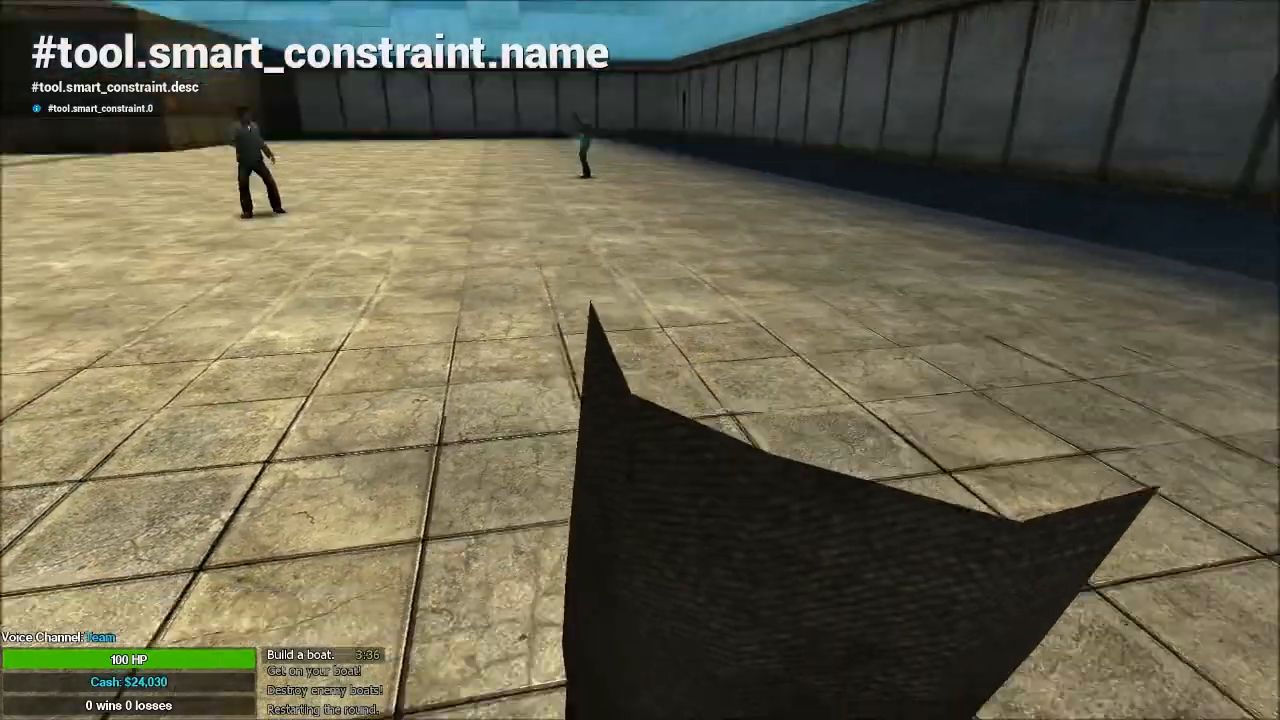
key(q)
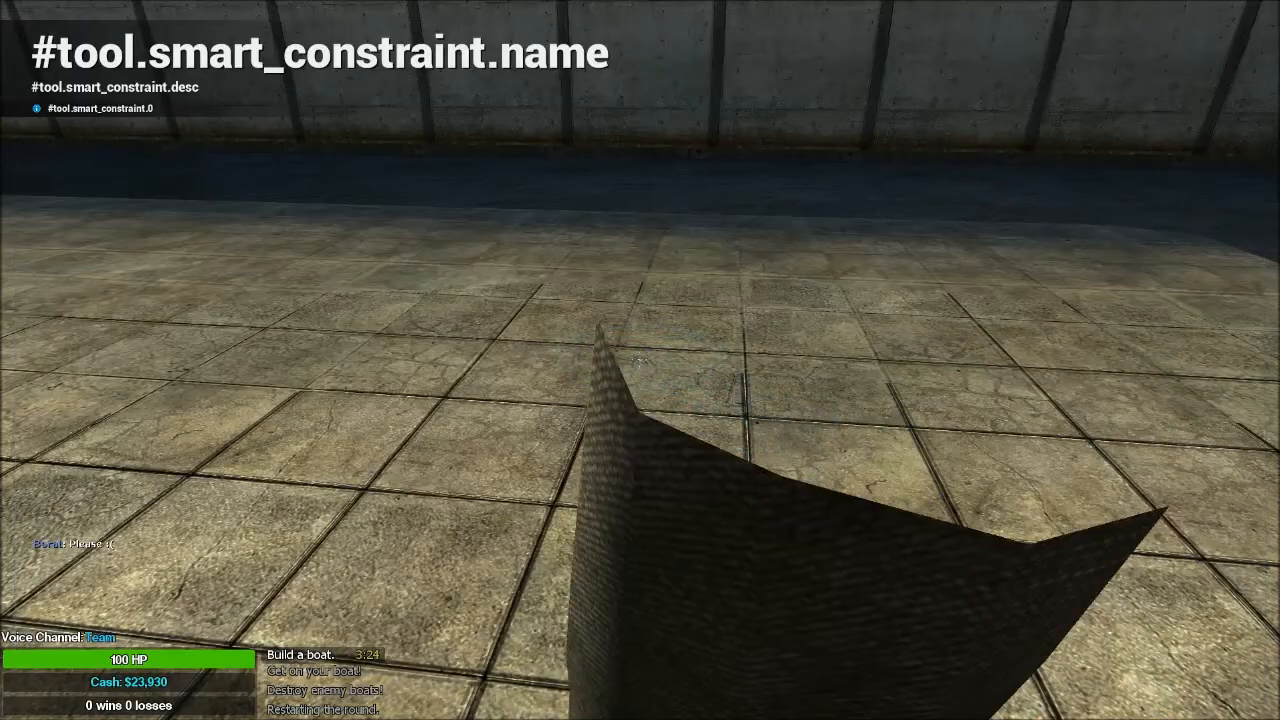
key(q)
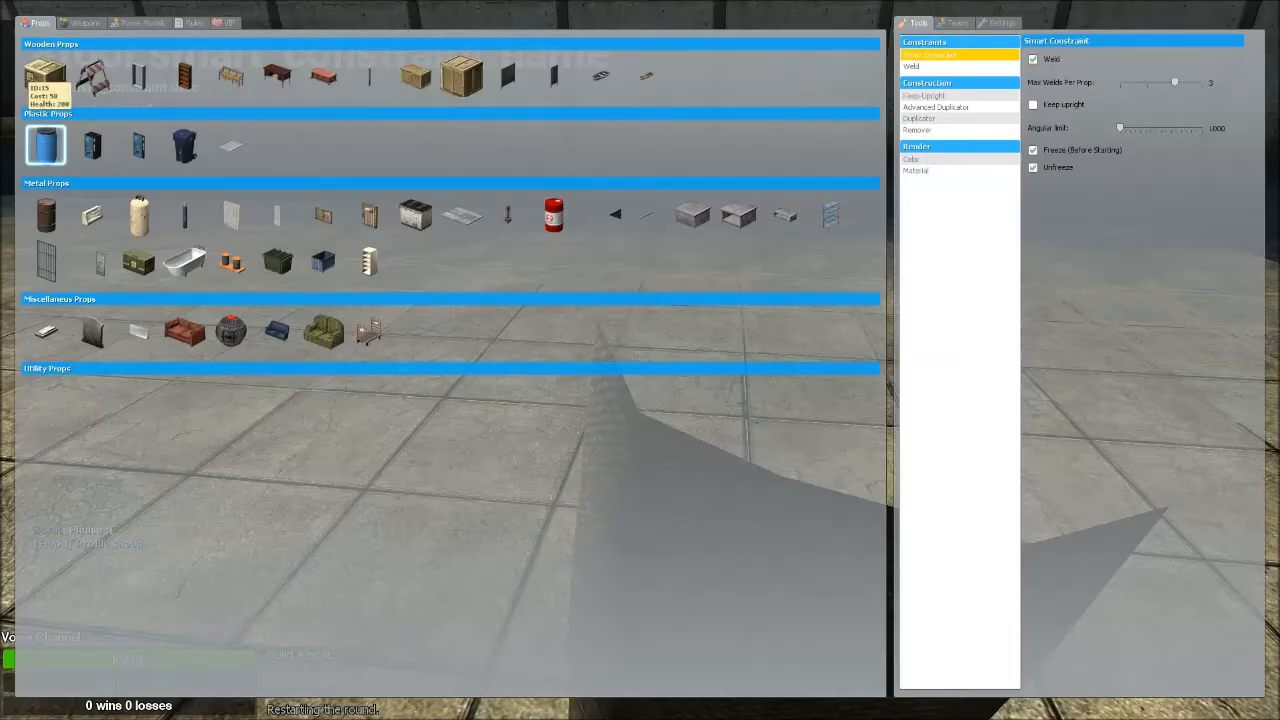
Step: Spawn the first vending-machine door props from the Props tab
click(138, 145)
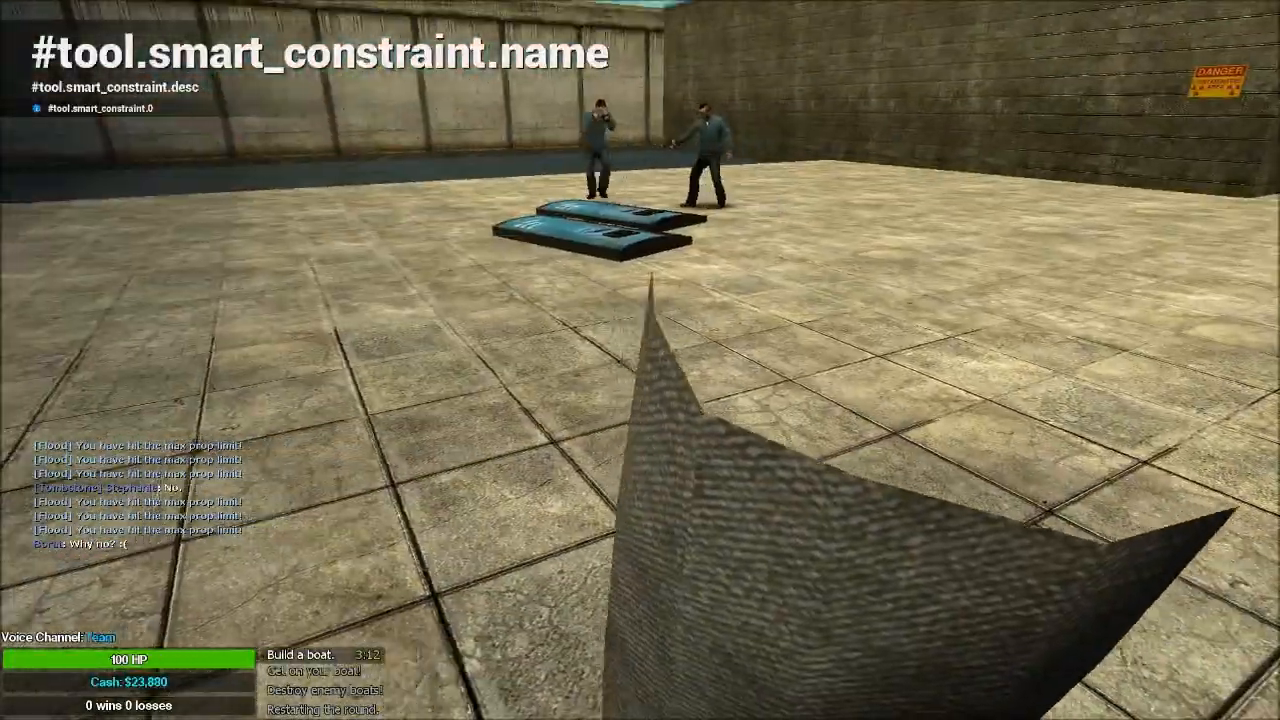
key(q)
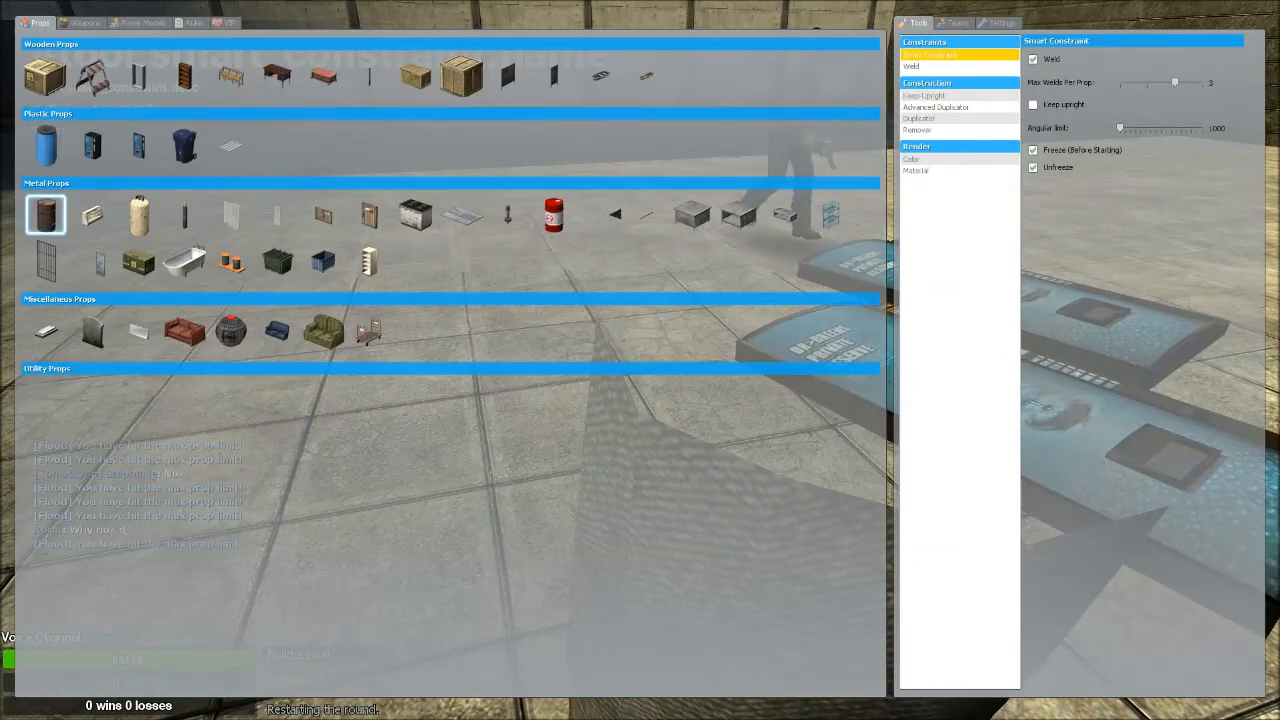
click(230, 145)
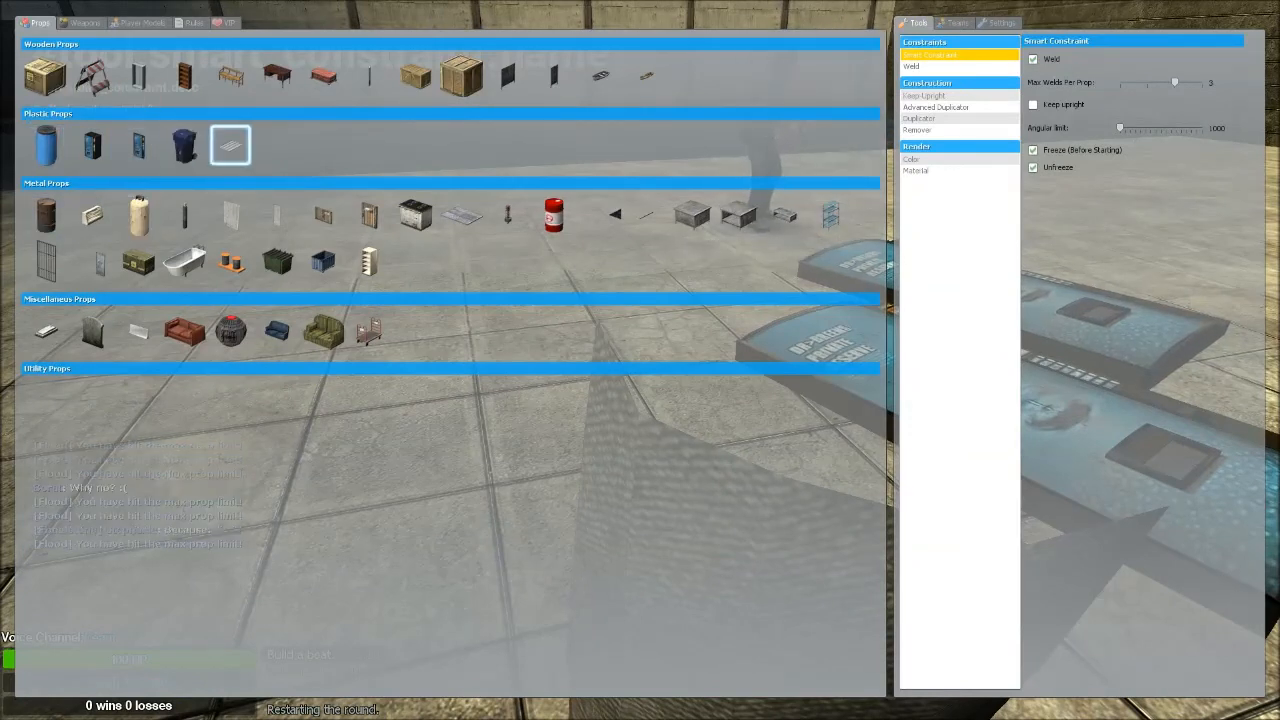
click(738, 215)
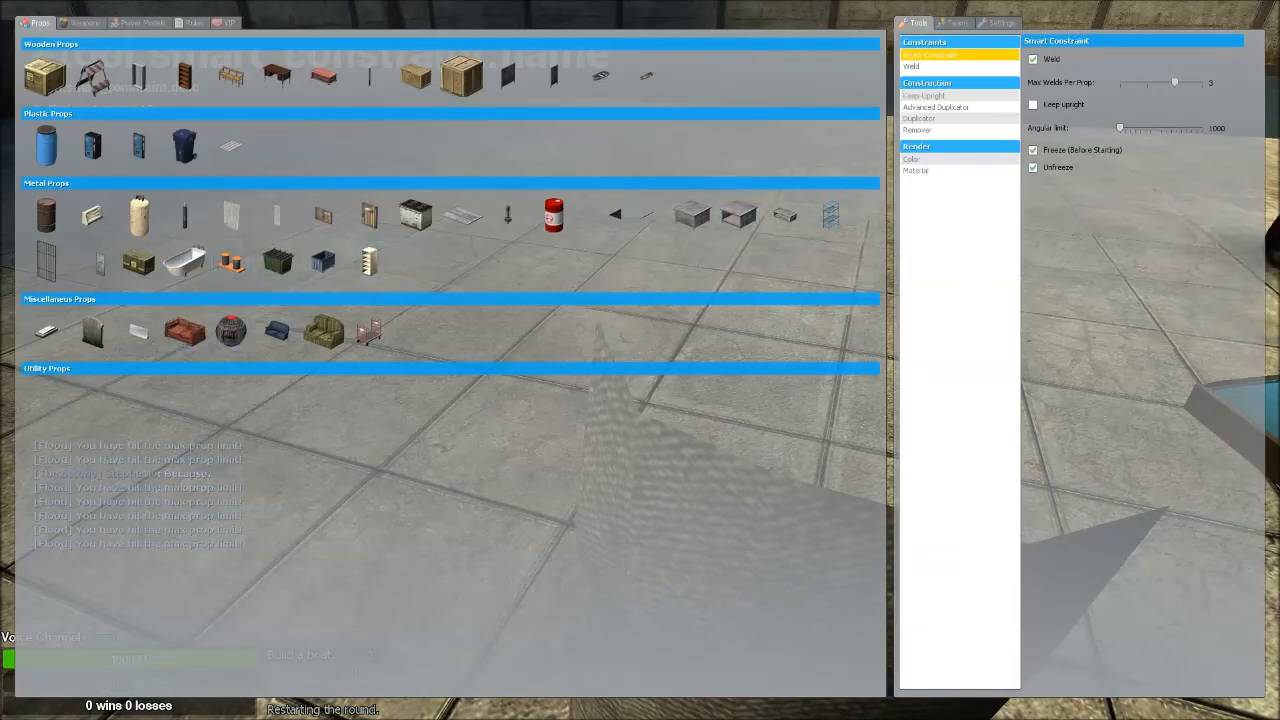
click(91, 145)
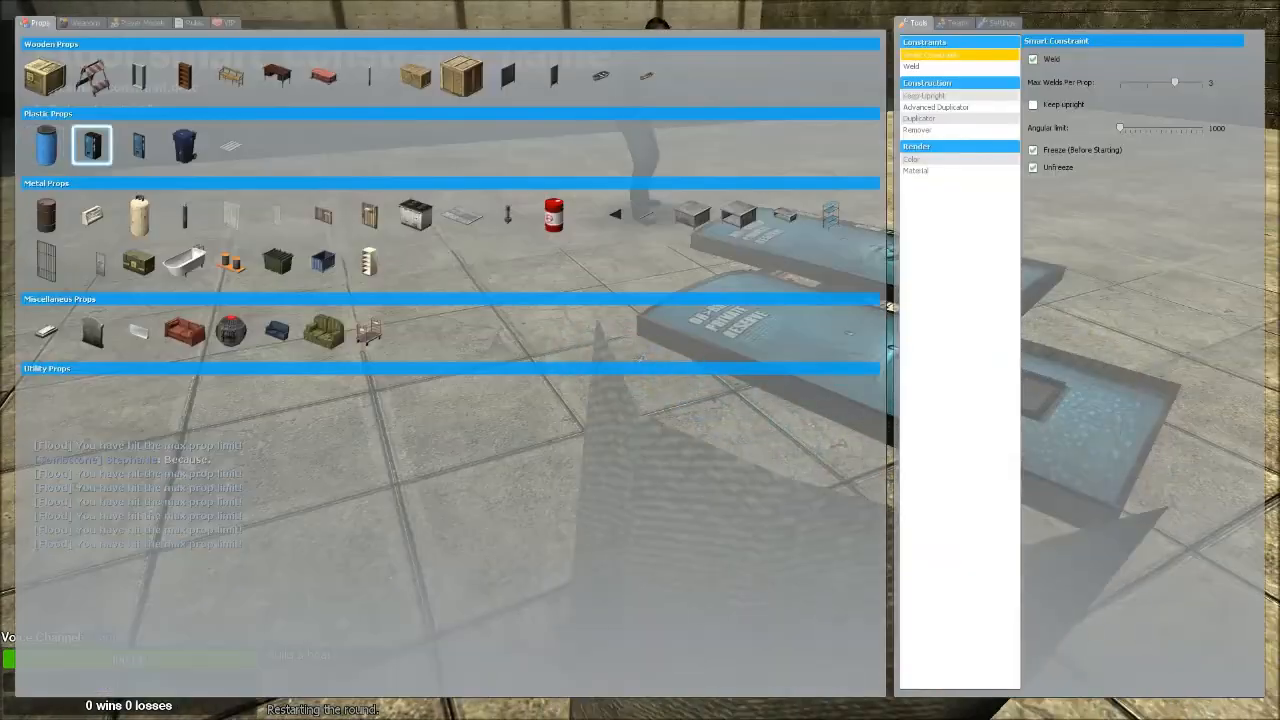
Step: Spawn more door props, briefly checking the Player Model tab, until the limit
click(918, 118)
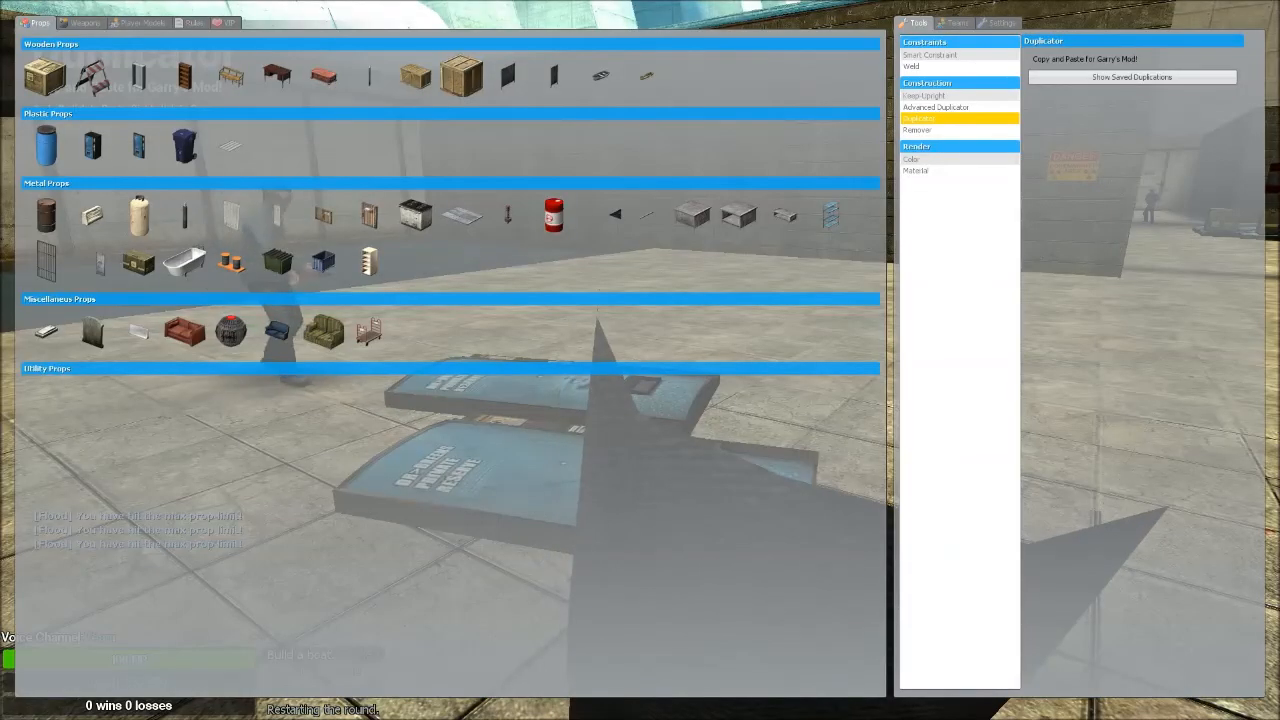
click(138, 215)
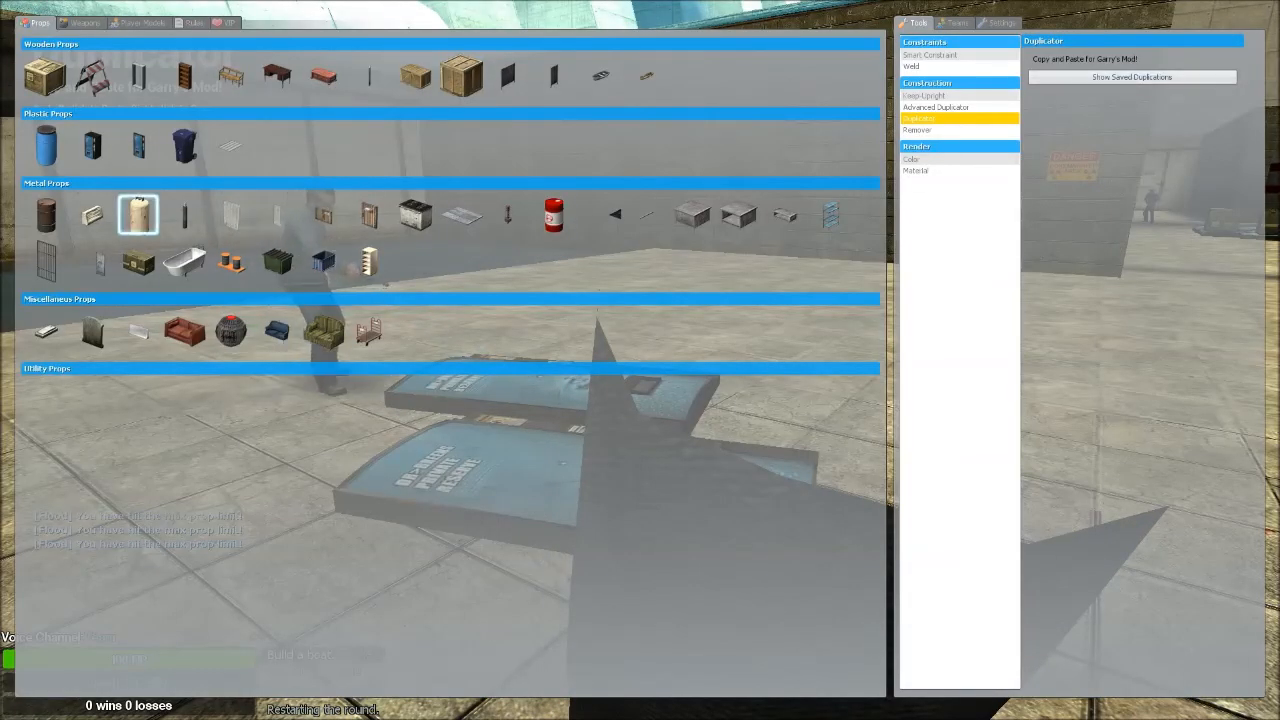
click(45, 145)
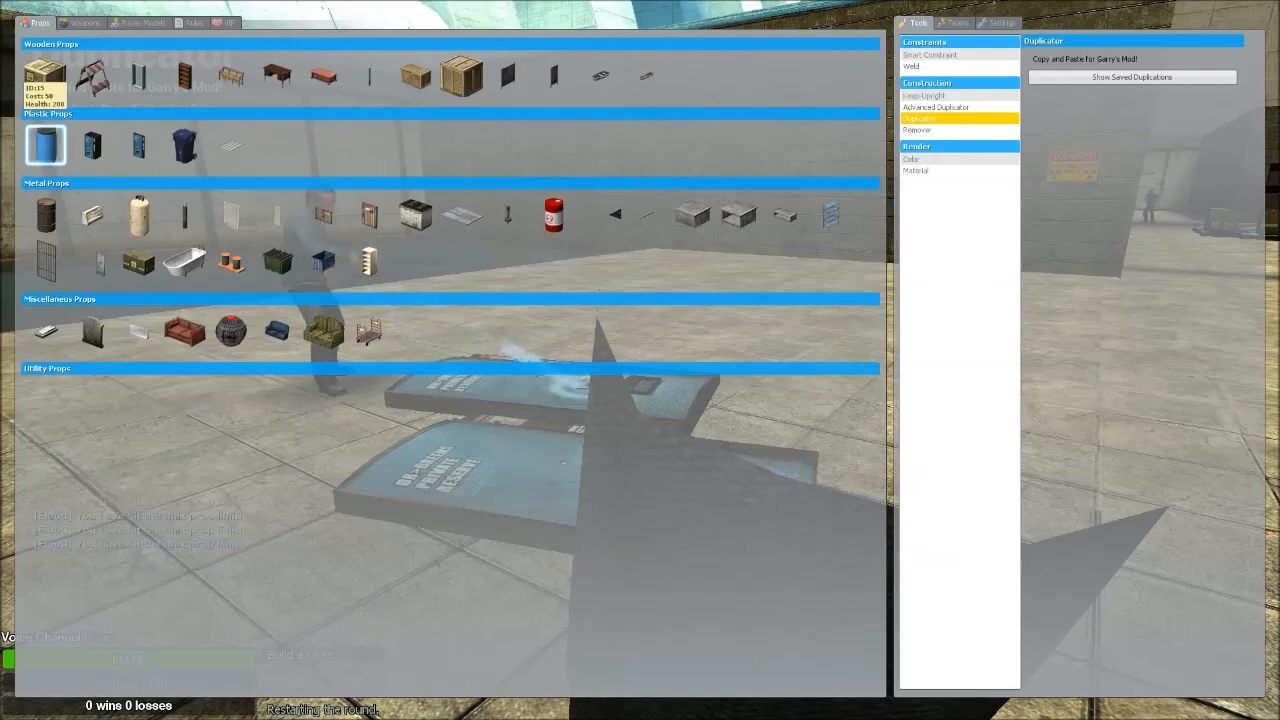
click(140, 22)
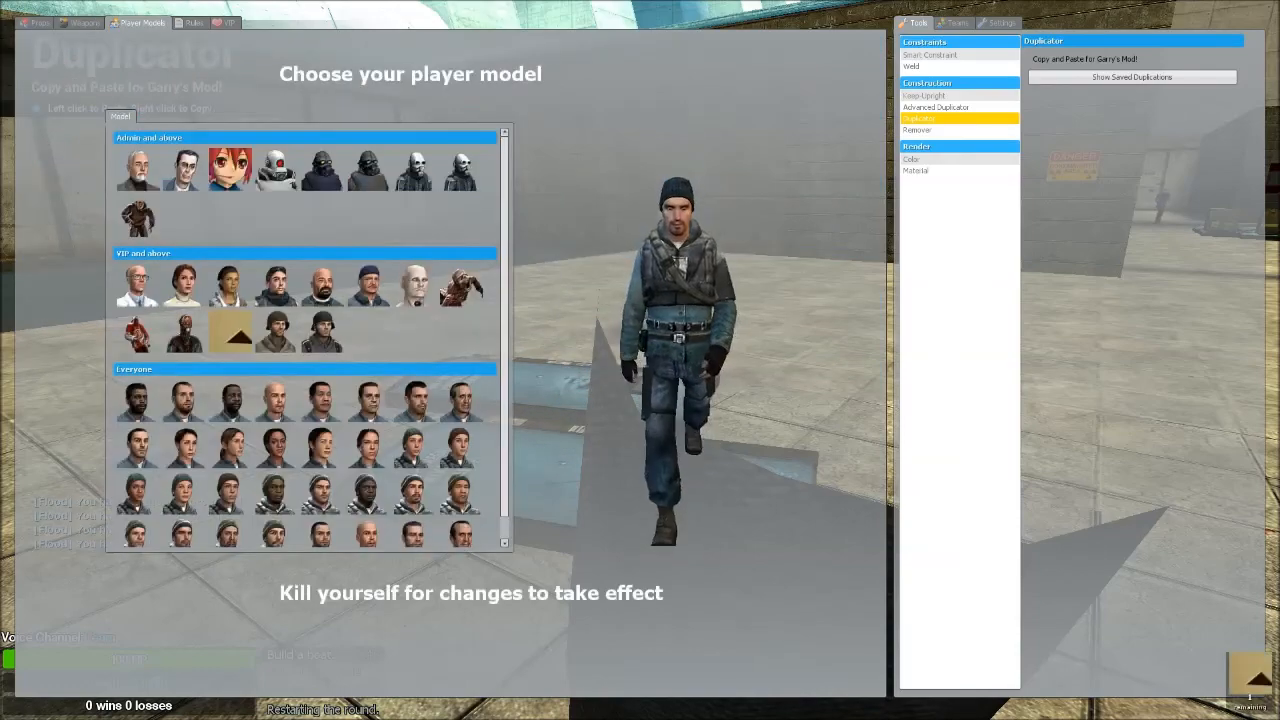
click(40, 22)
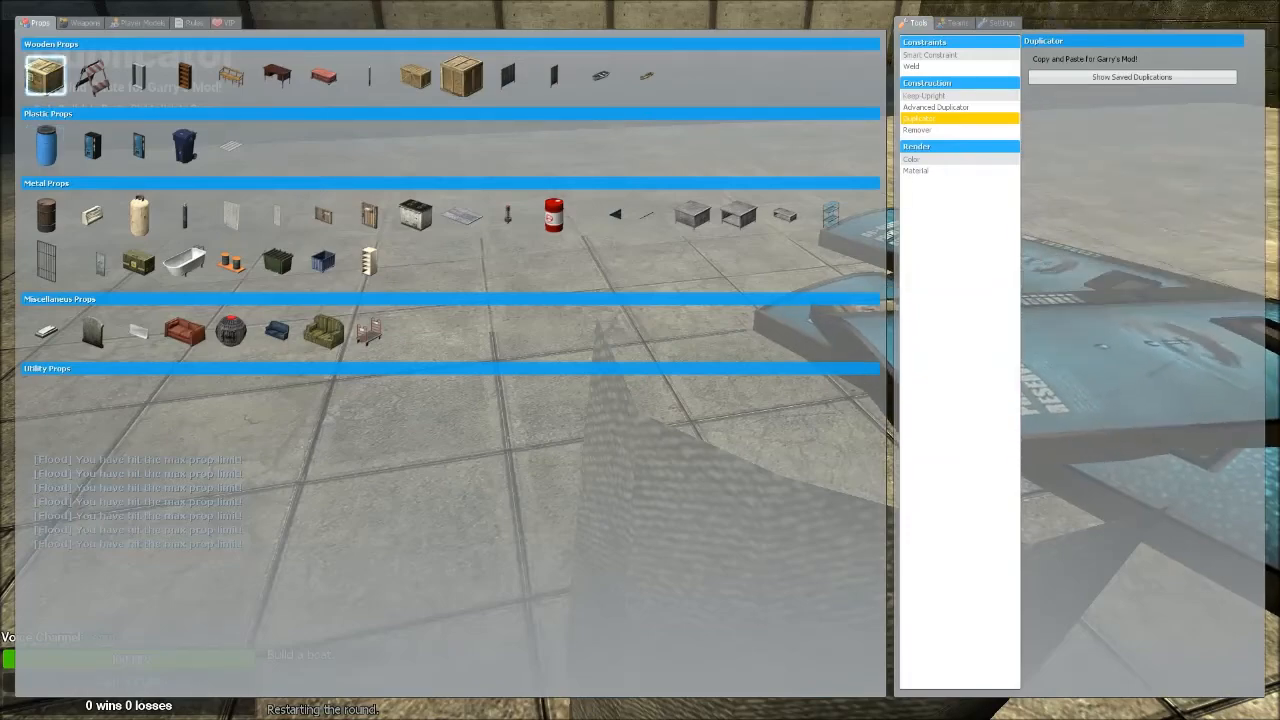
click(45, 145)
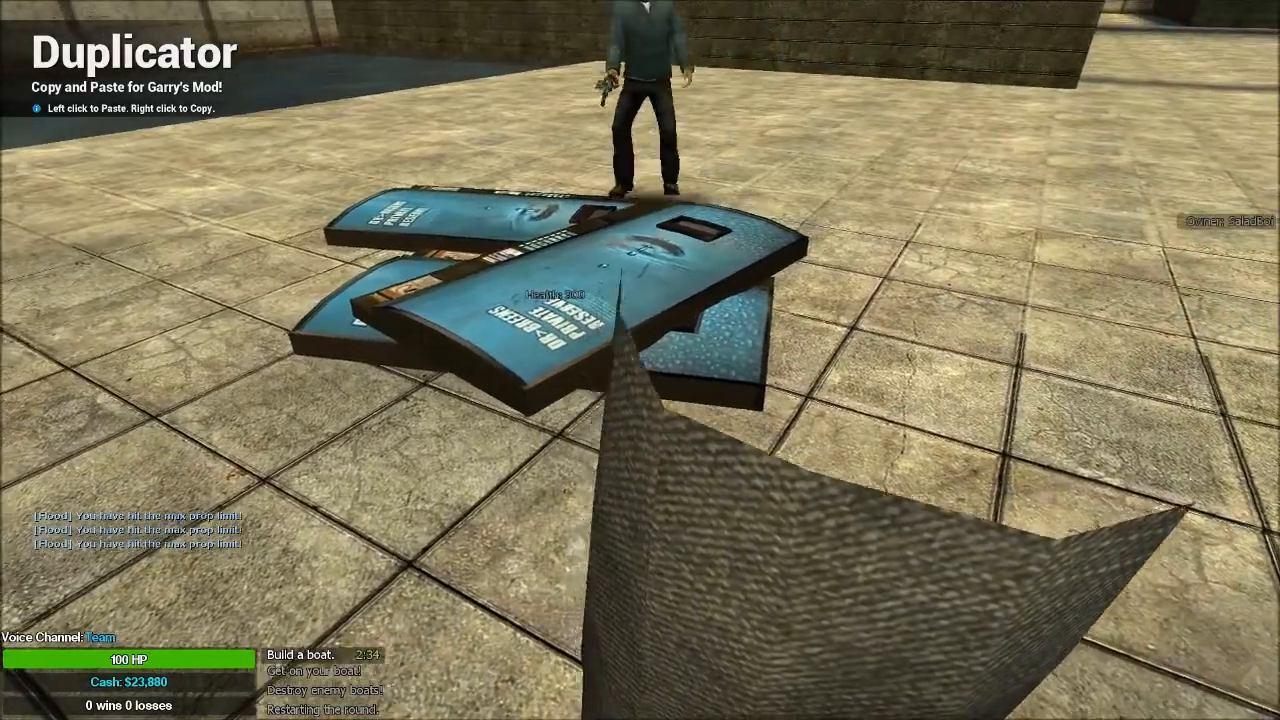
Step: Reposition the three door props into a rough boat layout and reopen Smart Constraint
key(q)
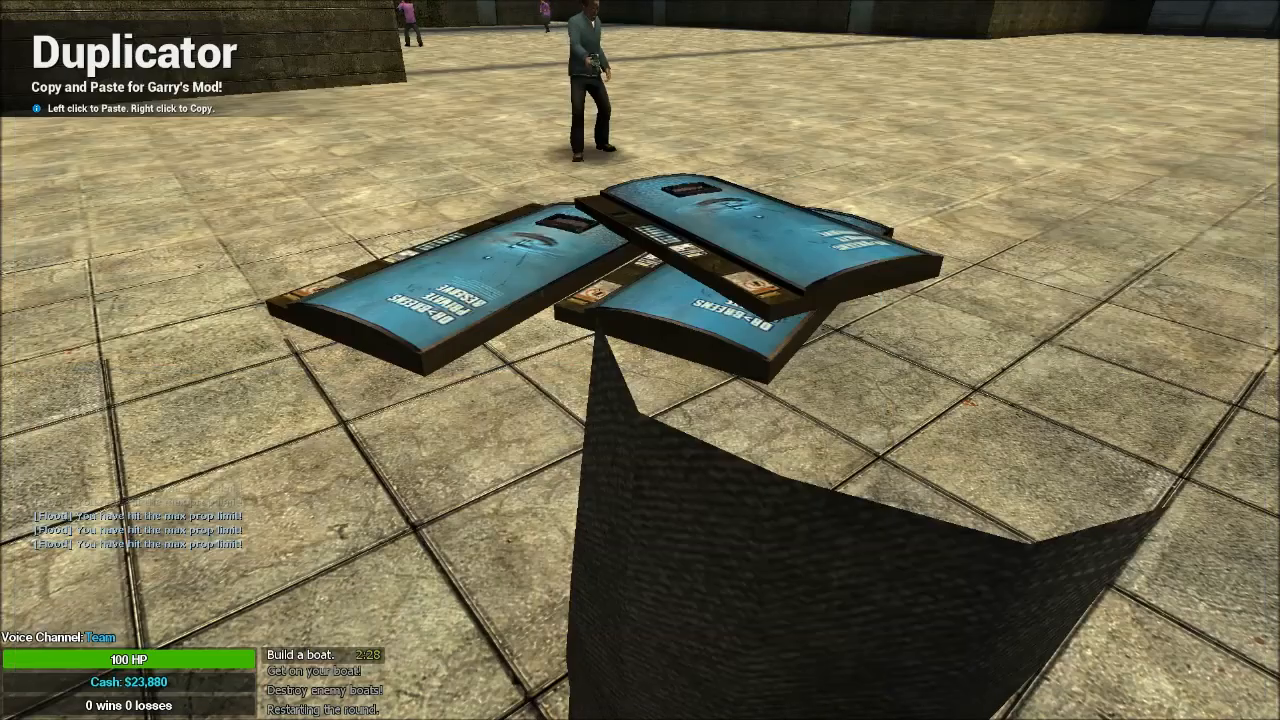
key(q)
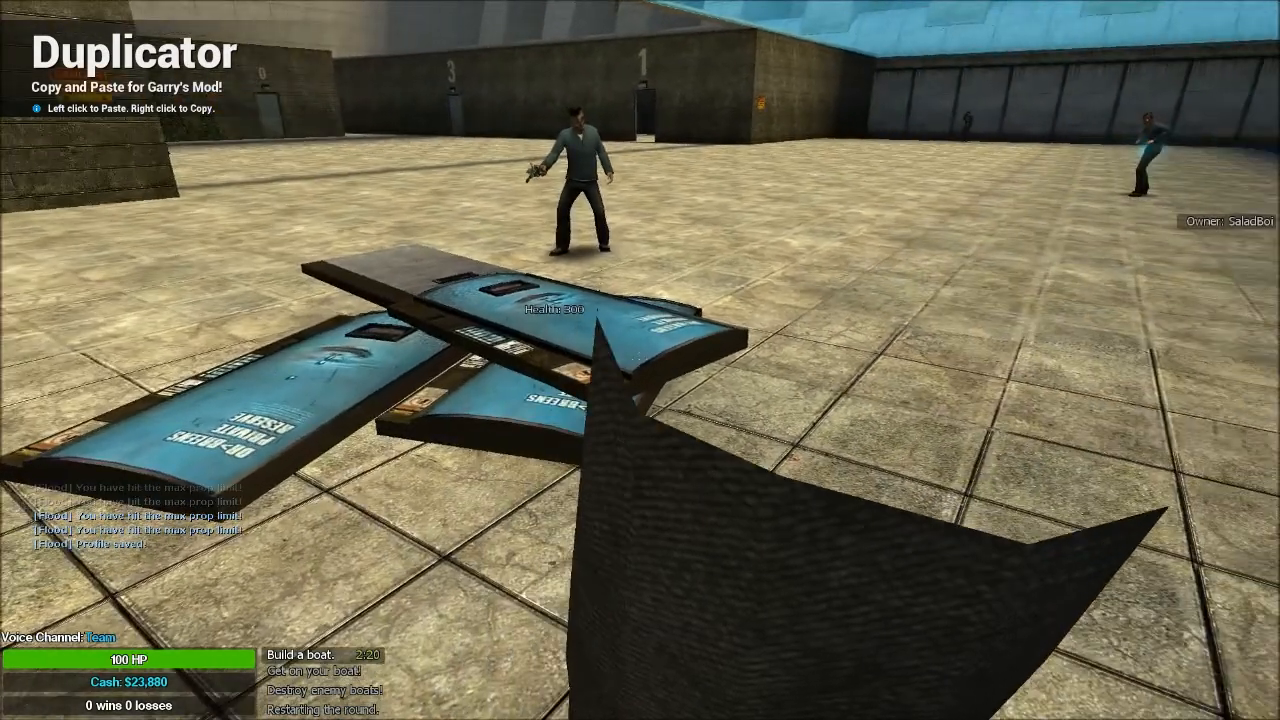
key(q)
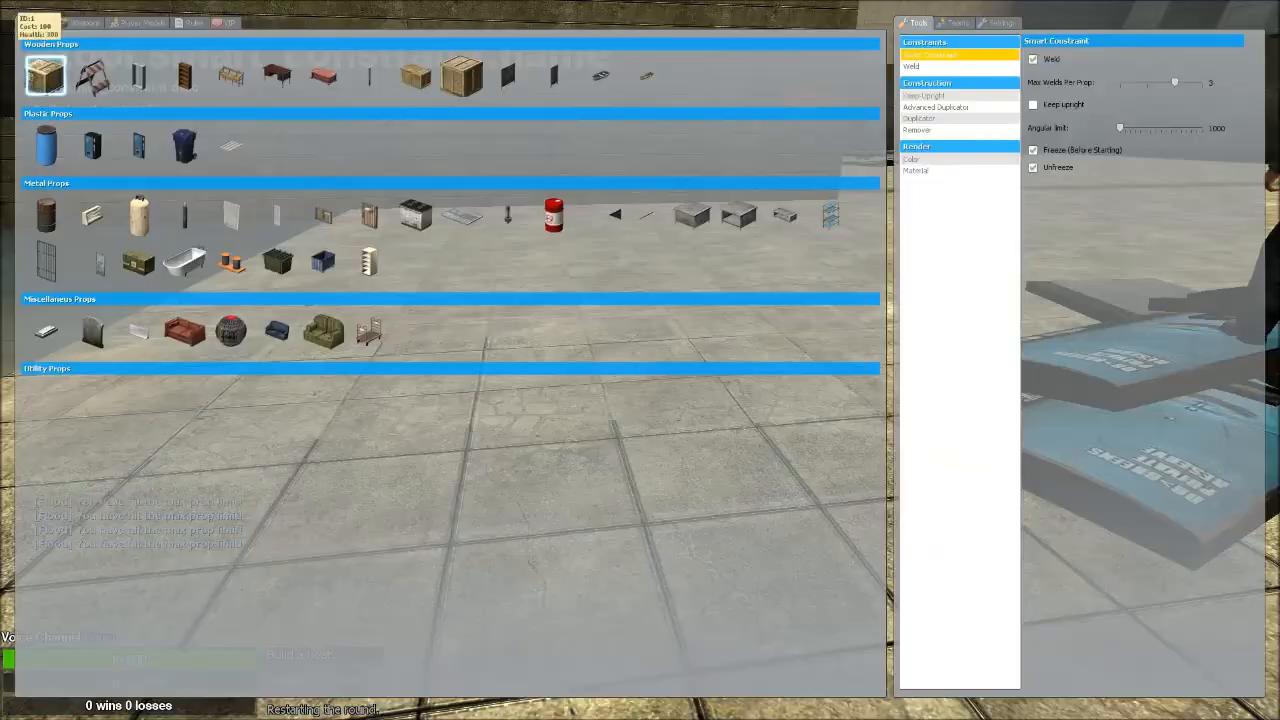
Step: Select the Smart Constraint weld to join door props, then bring up the Weapons tab
click(45, 75)
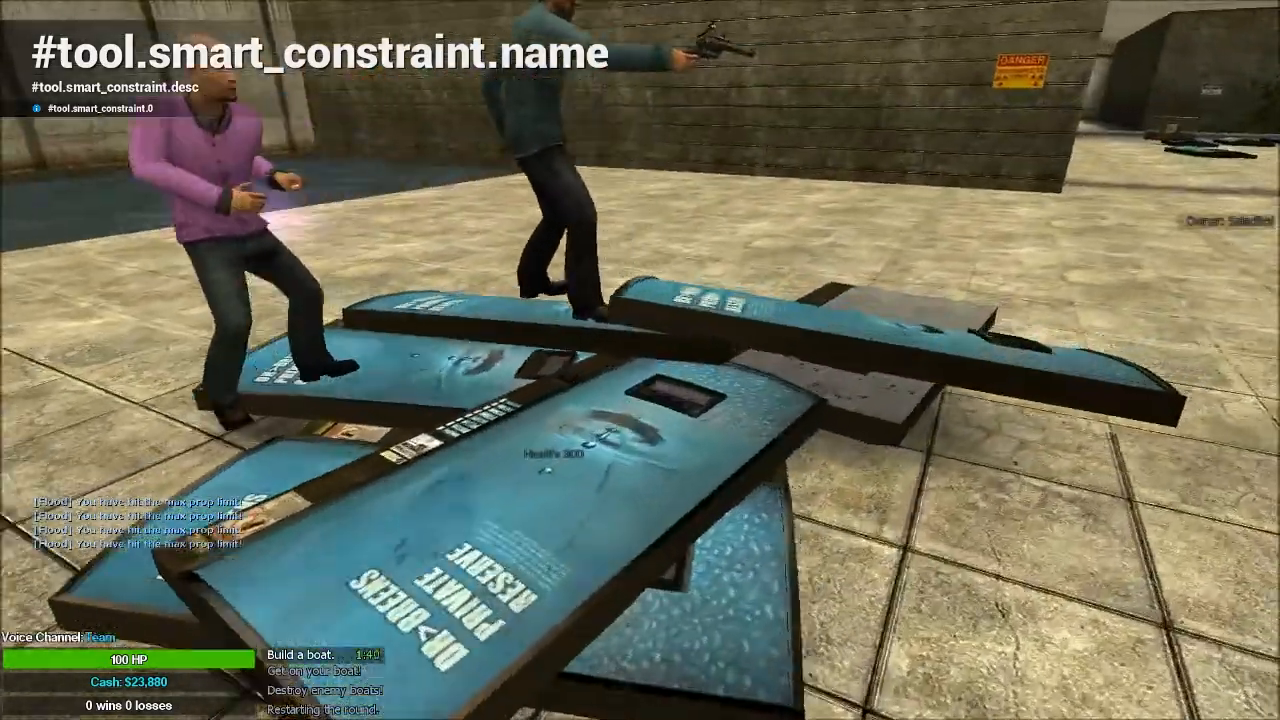
key(q)
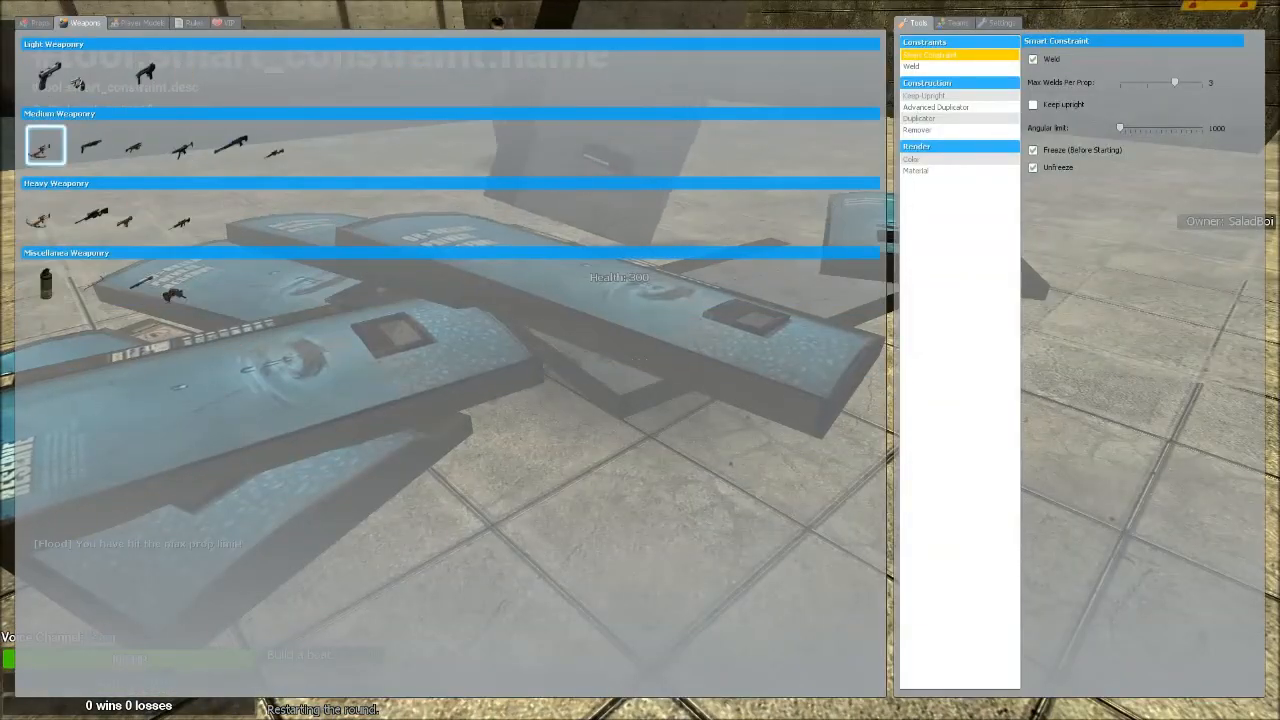
Step: Try buying the MP5, fail for lack of cash, and reopen the weapon shop
click(91, 218)
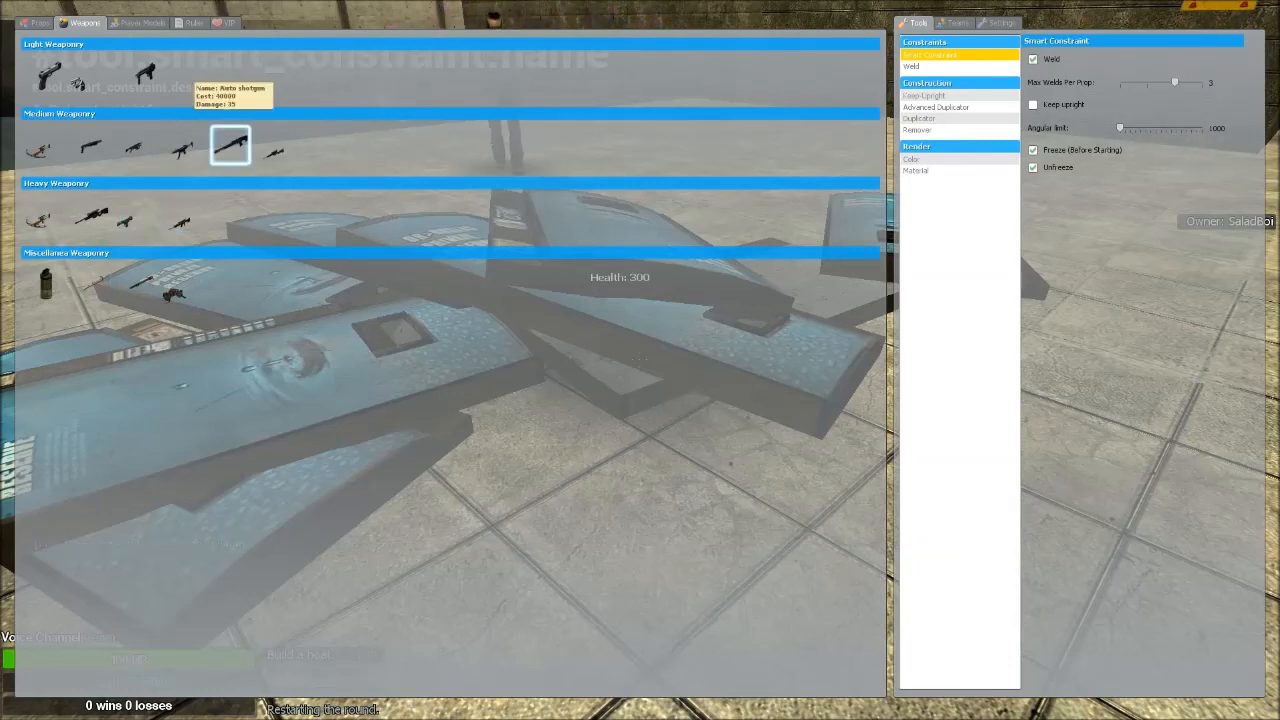
mouse_move(185, 148)
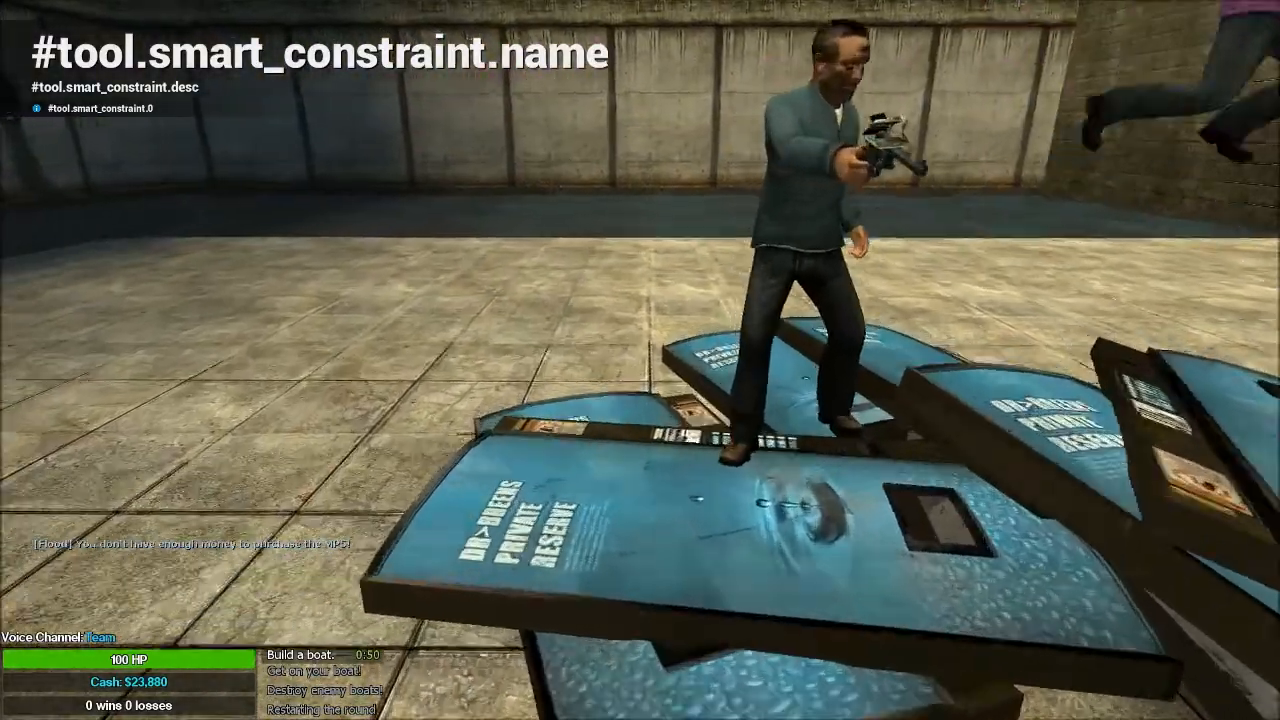
key(q)
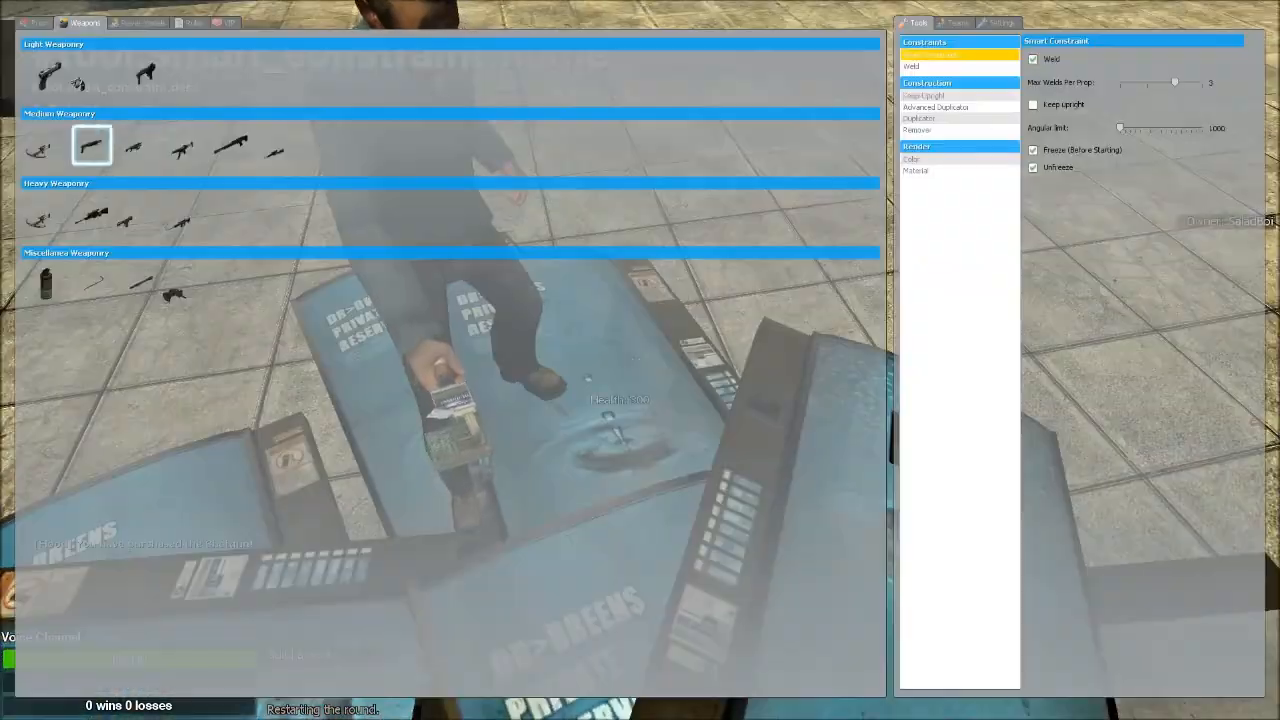
click(90, 75)
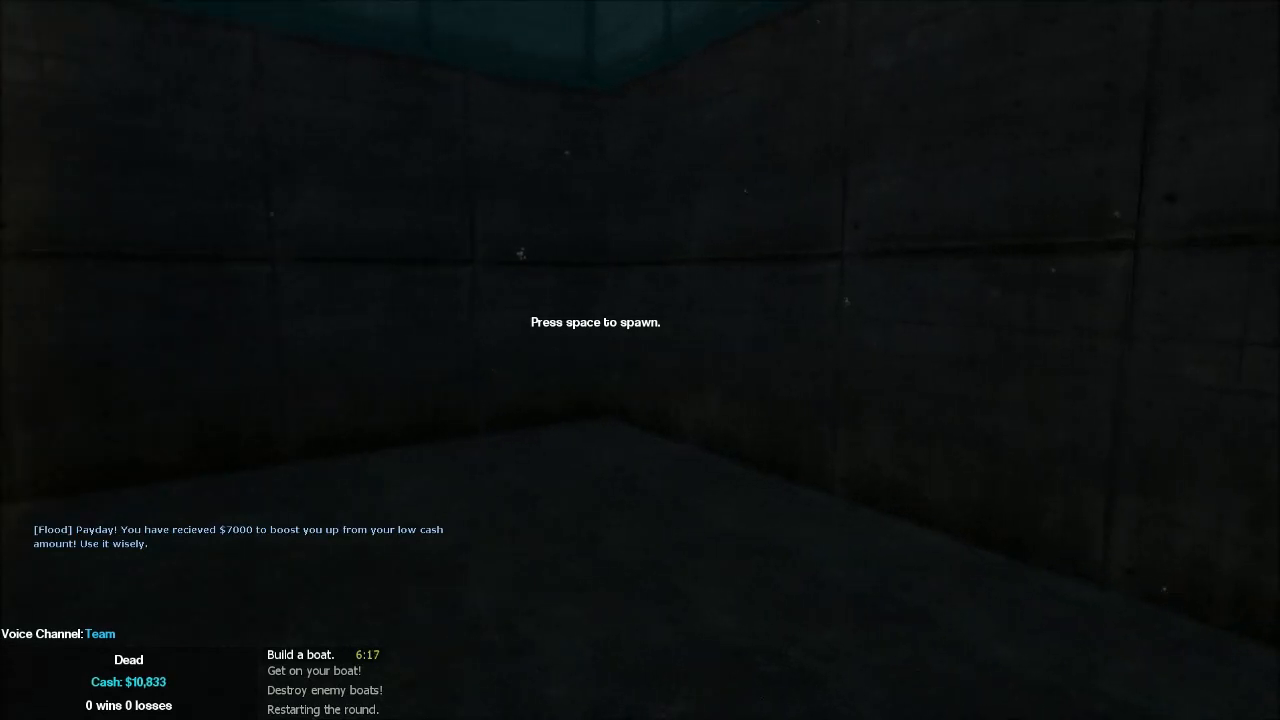
Step: Respawn at full health and open the Props and Tools catalogue
key(space)
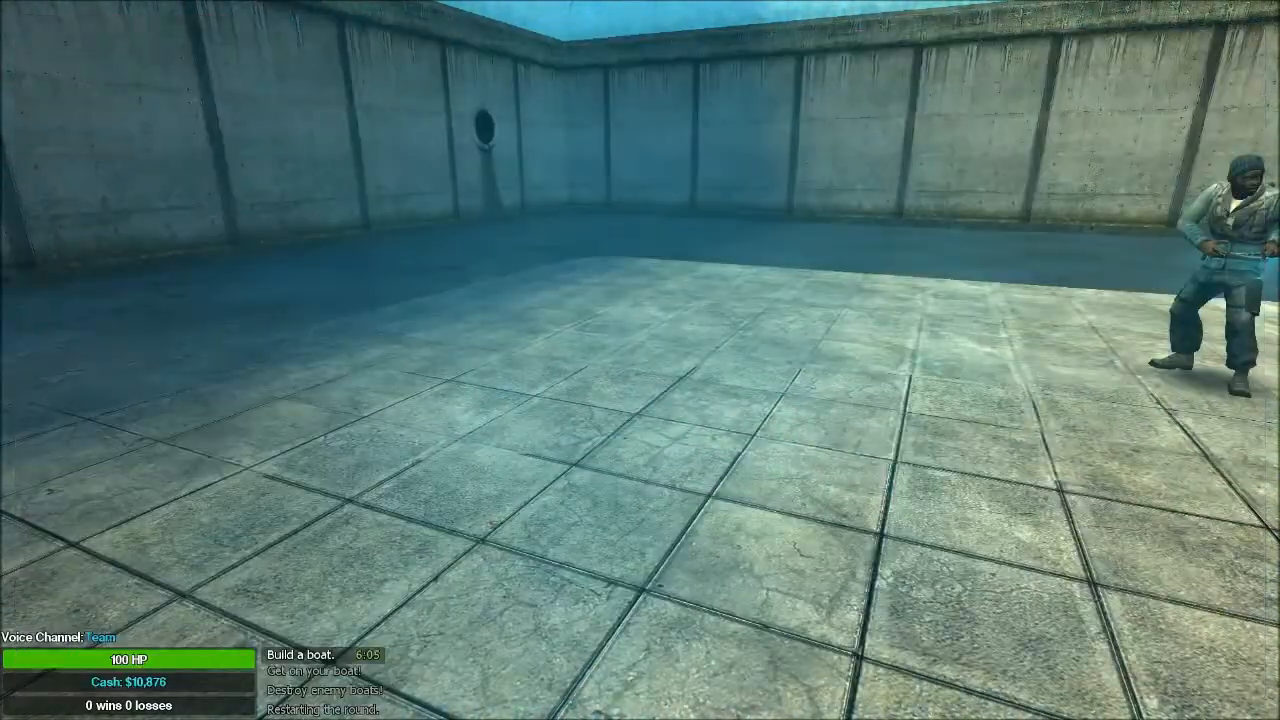
key(q)
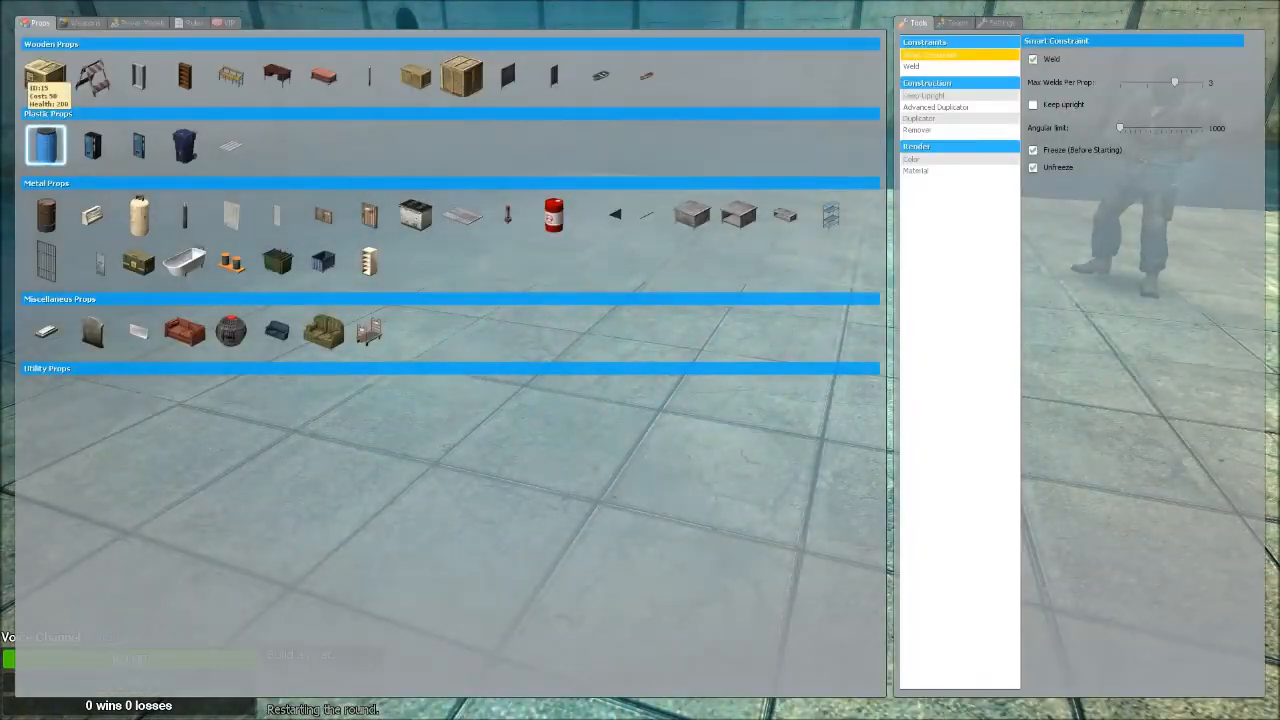